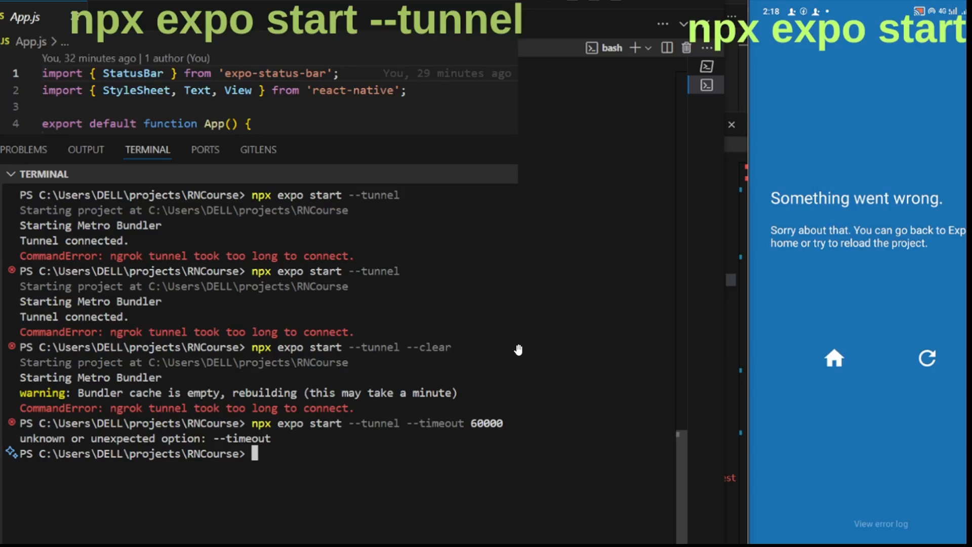
mouse_move(596, 237)
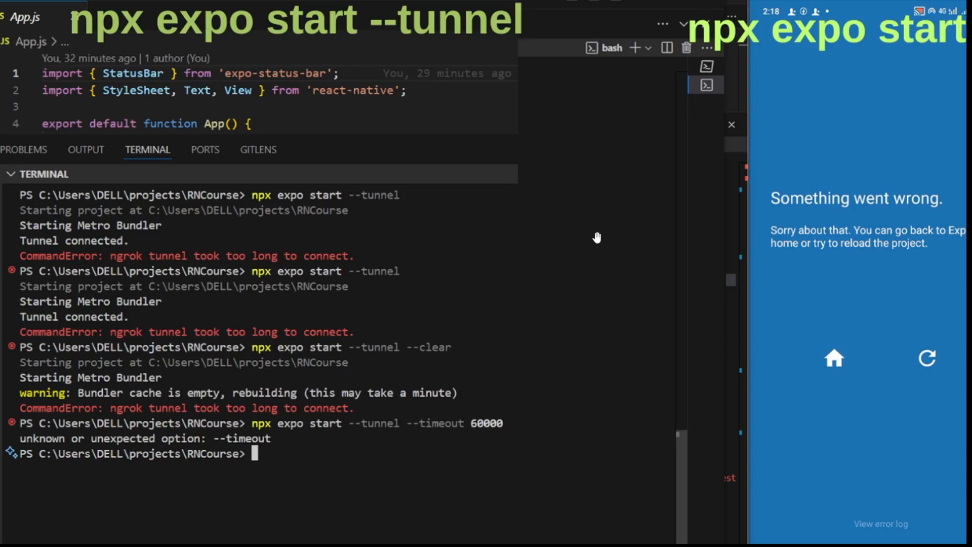
mouse_move(539, 150)
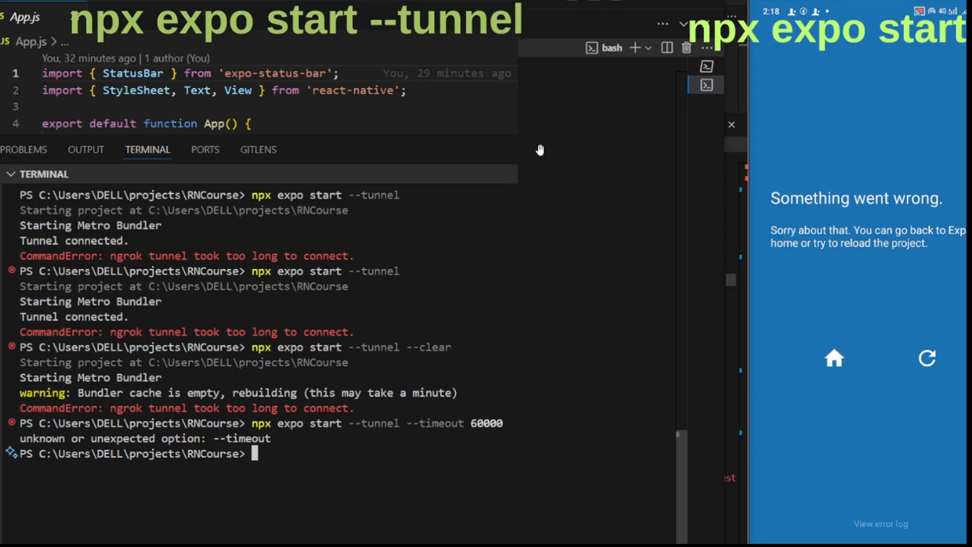
mouse_move(515, 193)
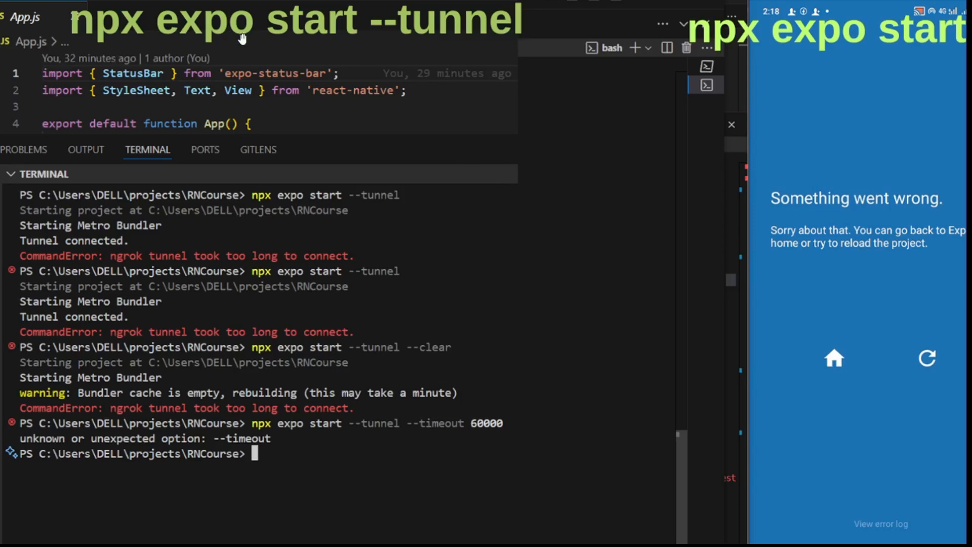
mouse_move(739, 74)
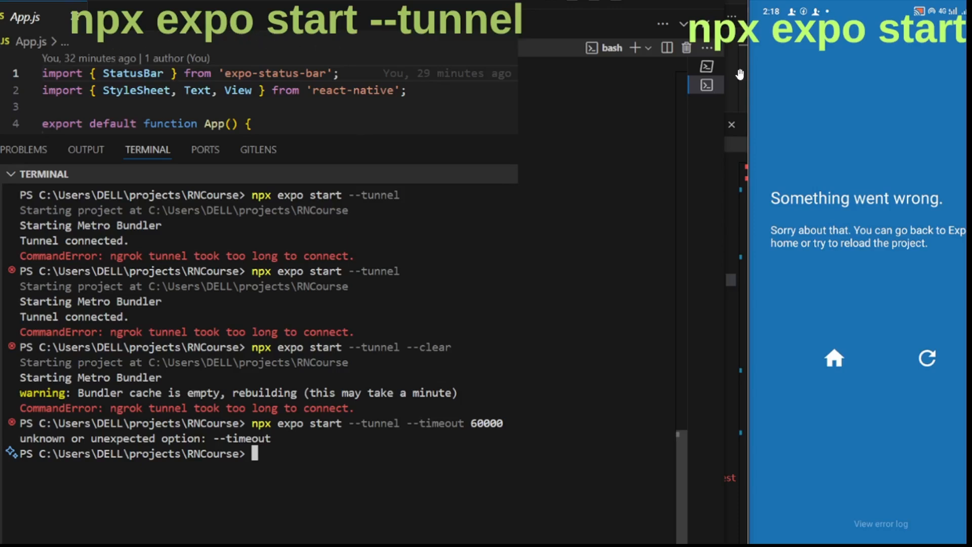
mouse_move(751, 55)
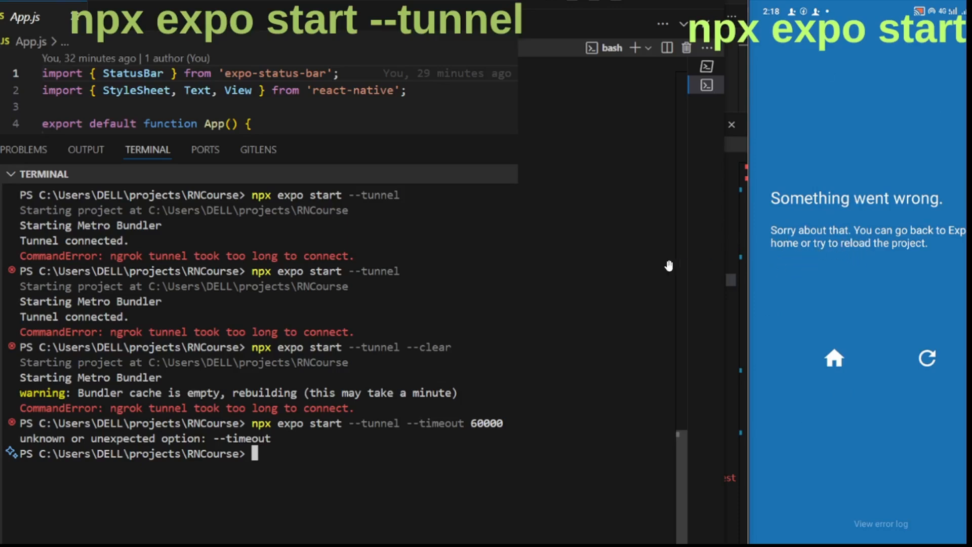
mouse_move(651, 291)
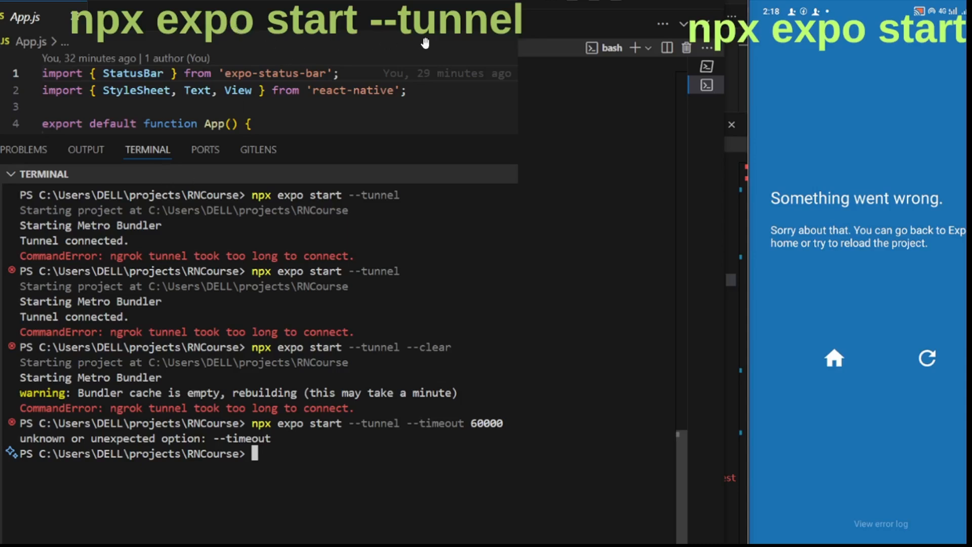
mouse_move(435, 73)
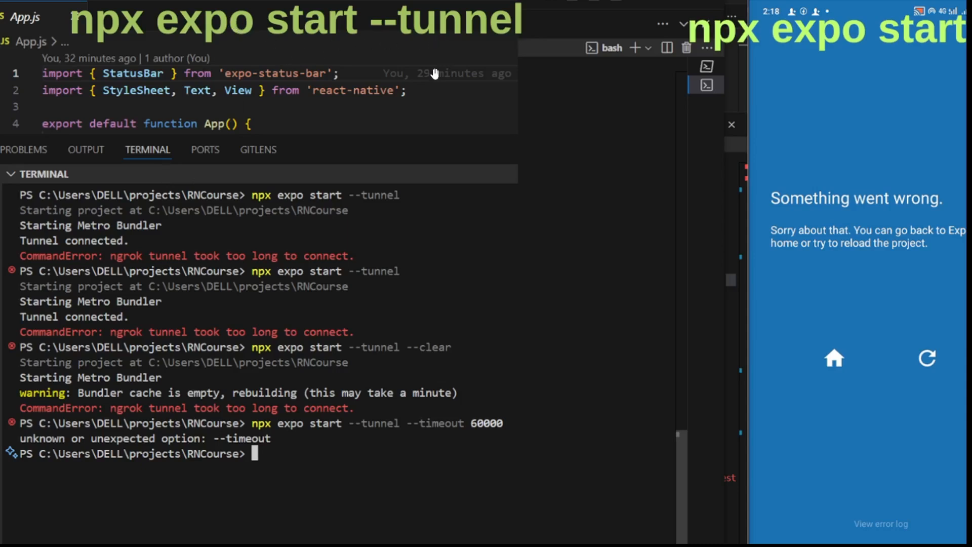
mouse_move(243, 393)
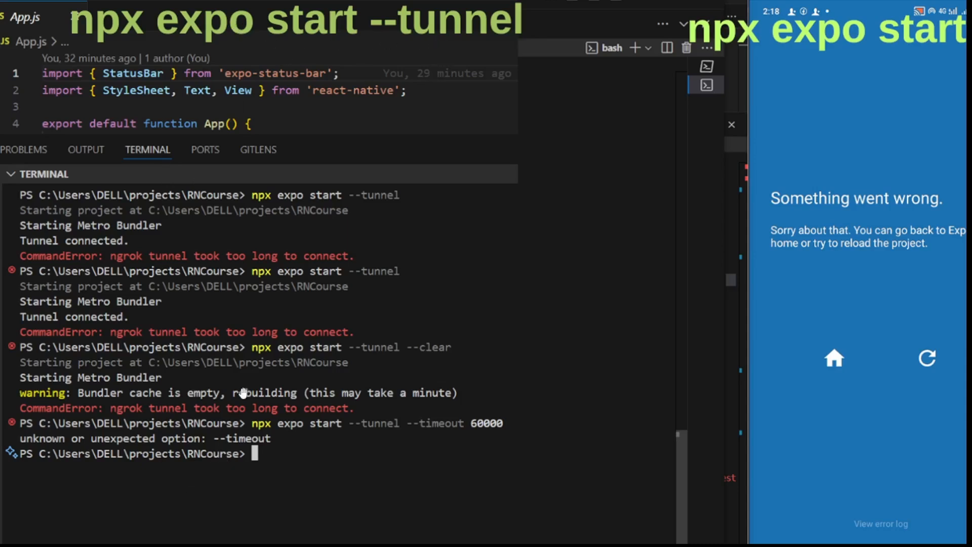
mouse_move(251, 266)
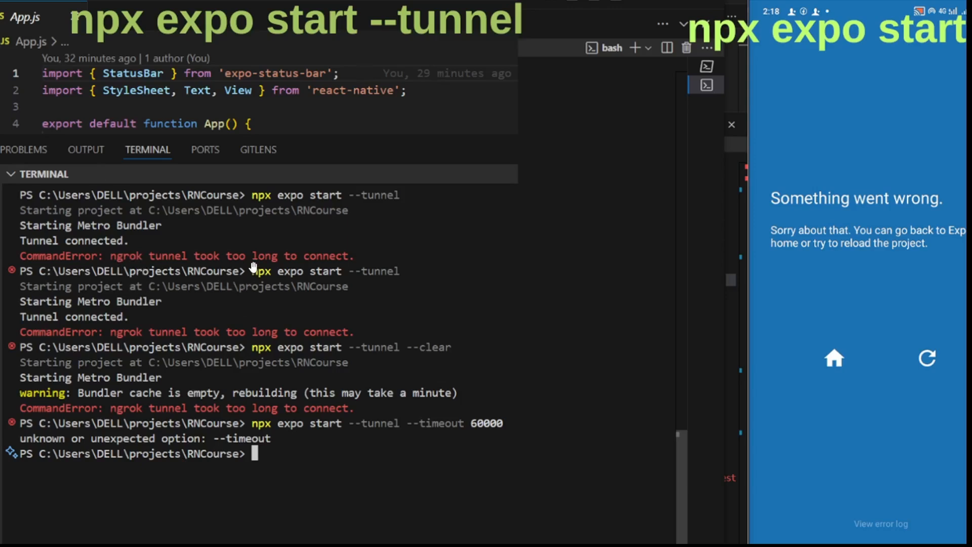
mouse_move(181, 498)
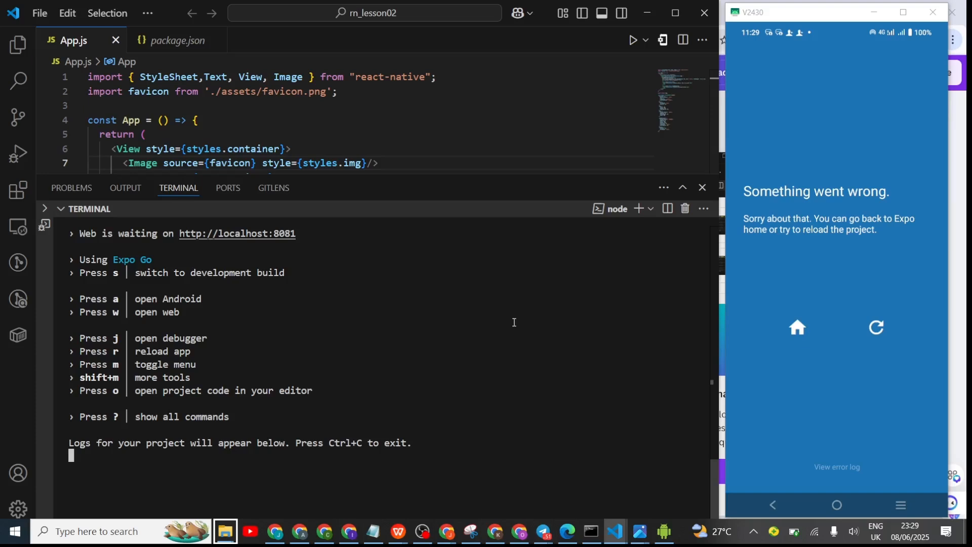
mouse_move(302, 241)
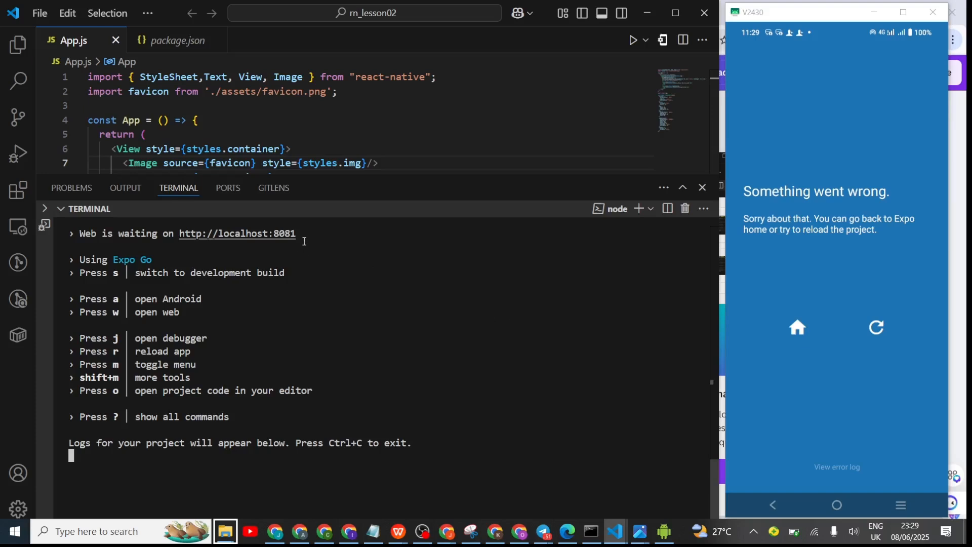
Select the Metro address exp://127.0.0.1:8081 shown under the Expo QR code in the terminal
double_click(286, 234)
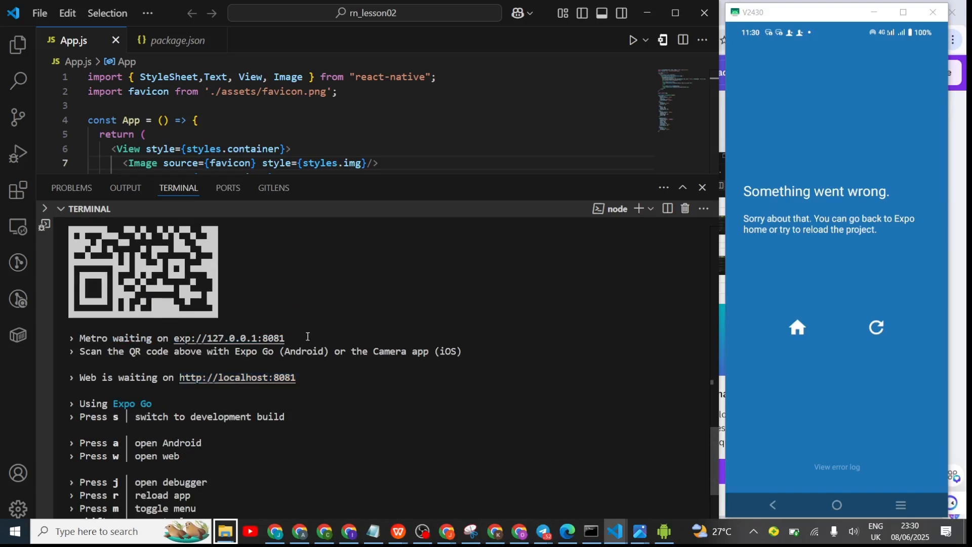
double_click(228, 339)
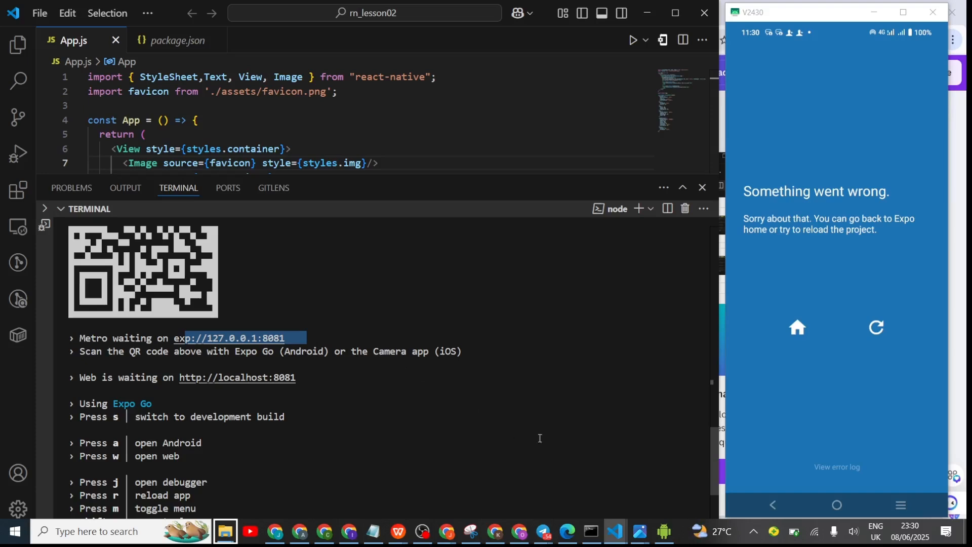
mouse_move(601, 484)
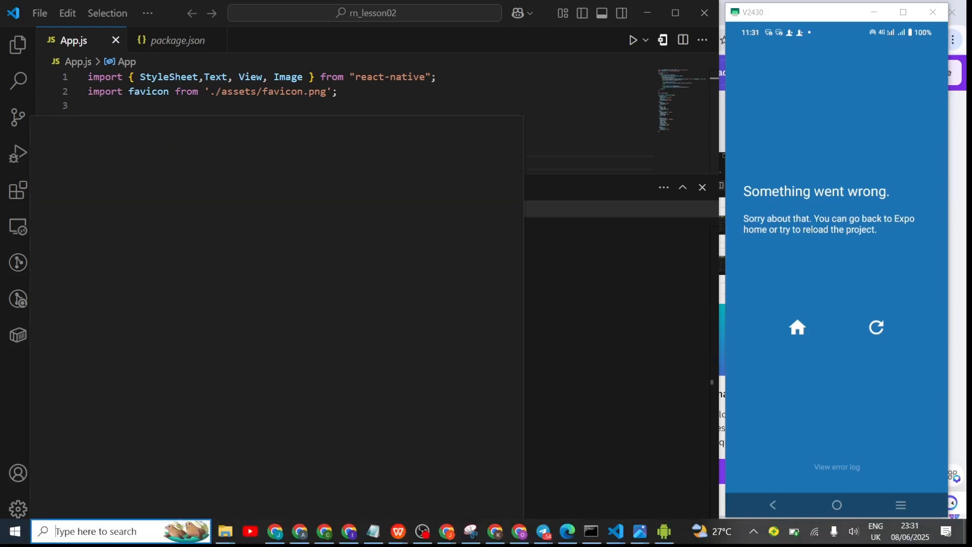
Search the Start menu for powershell and launch Windows PowerShell as administrator
type("powershel")
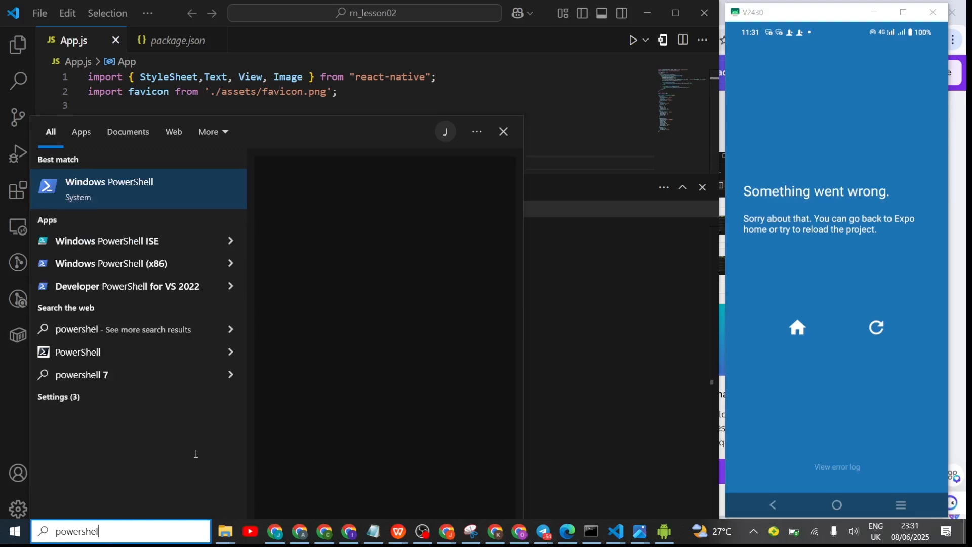
mouse_move(252, 214)
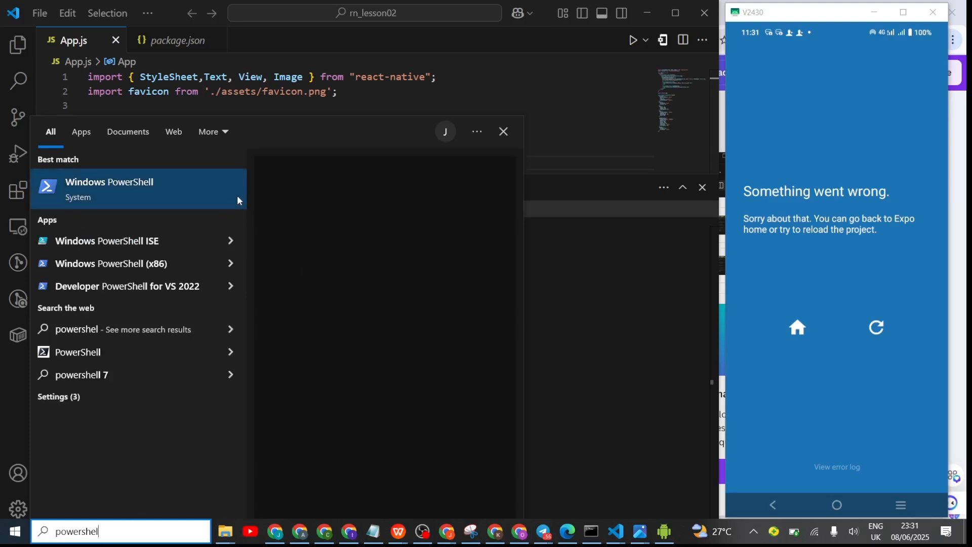
left_click(110, 189)
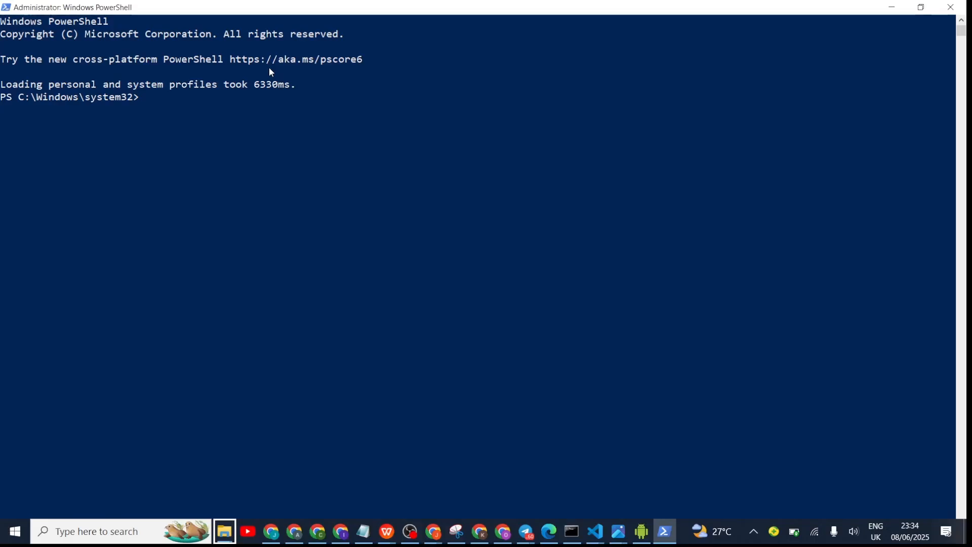
mouse_move(196, 120)
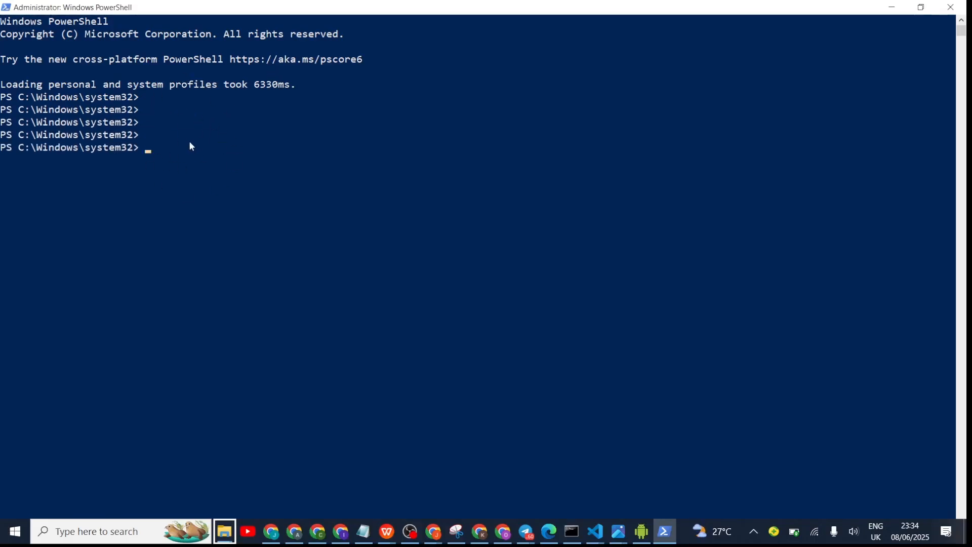
Clear the screen and enter setx /M REACT_NATIVE_PACKAGER_HOSTNAME exp://127.0.0.1:8081 at the prompt
type("cls")
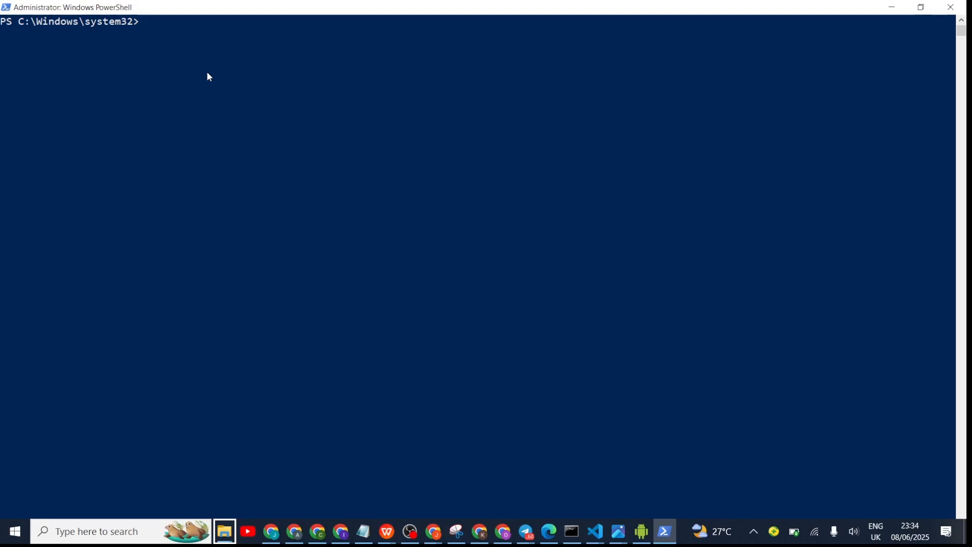
mouse_move(194, 50)
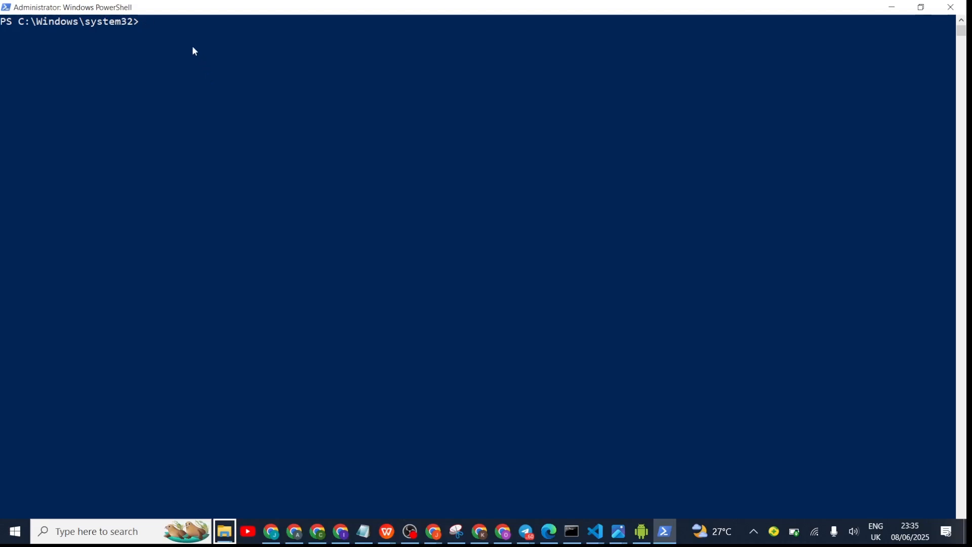
type("setx /M REACT_NATIVE_PACKAGER_HOSTNAME exp://127.0.0.1:8081")
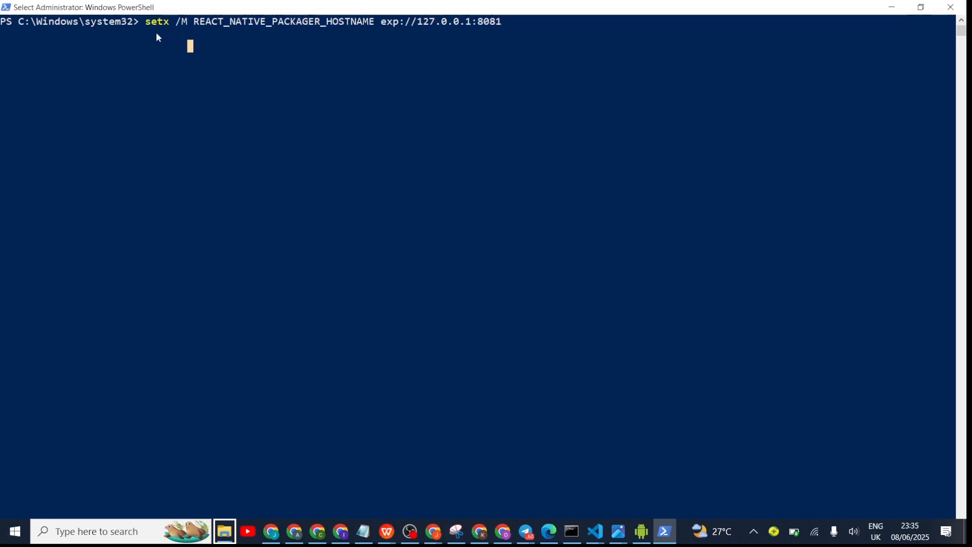
mouse_move(185, 31)
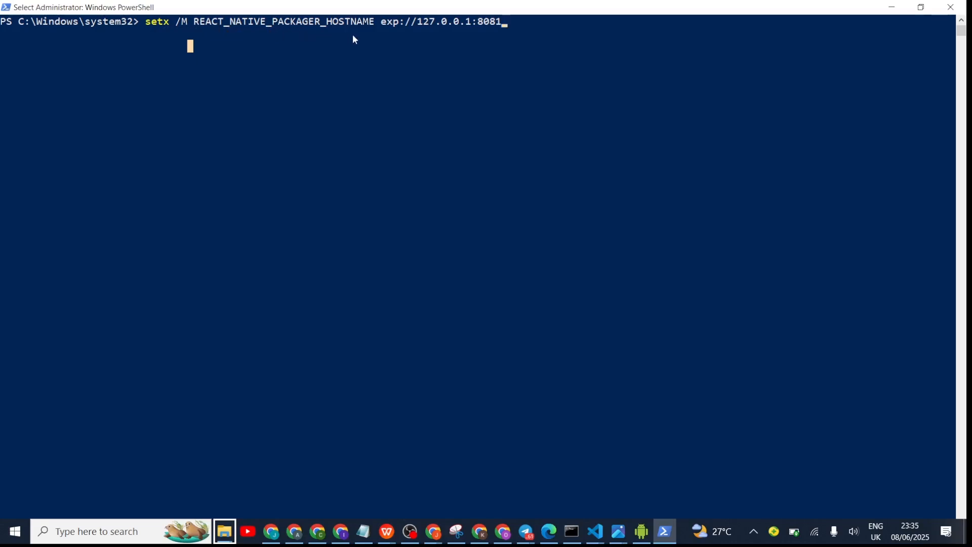
mouse_move(347, 45)
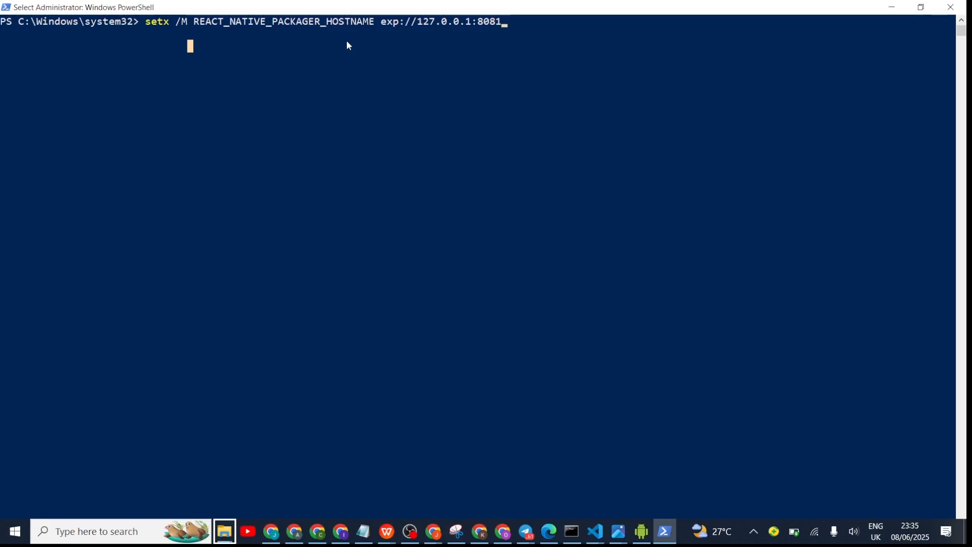
mouse_move(234, 338)
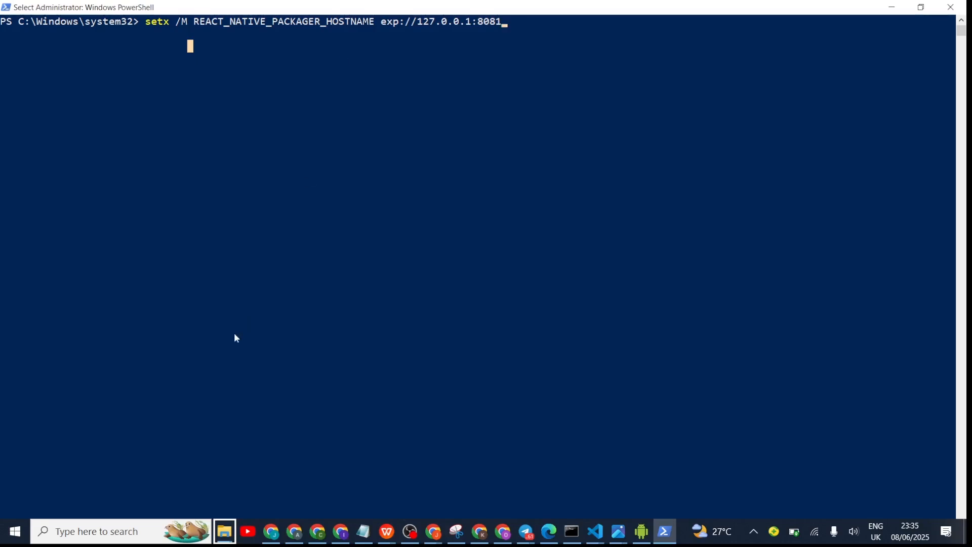
Search the Start menu for cmd so Command Prompt appears as best match
left_click(87, 531)
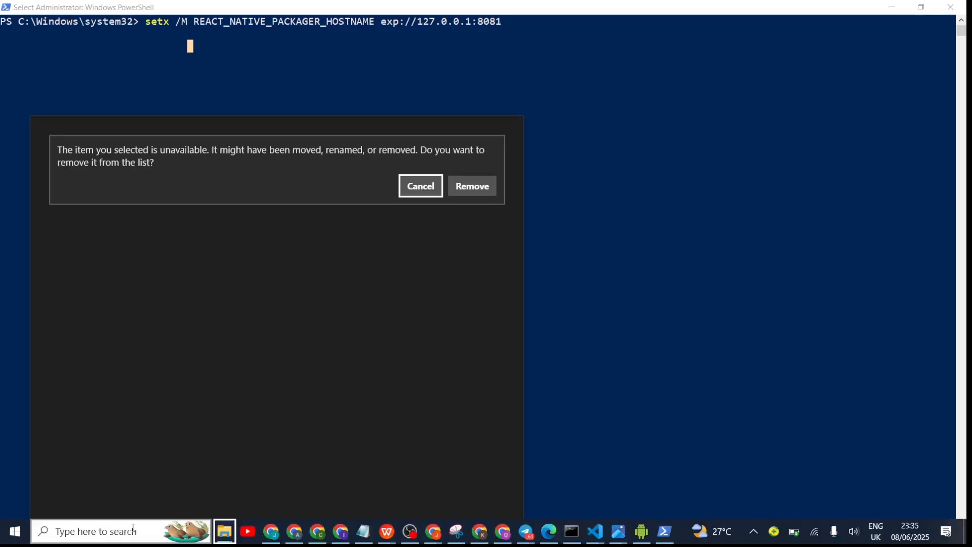
left_click(420, 186)
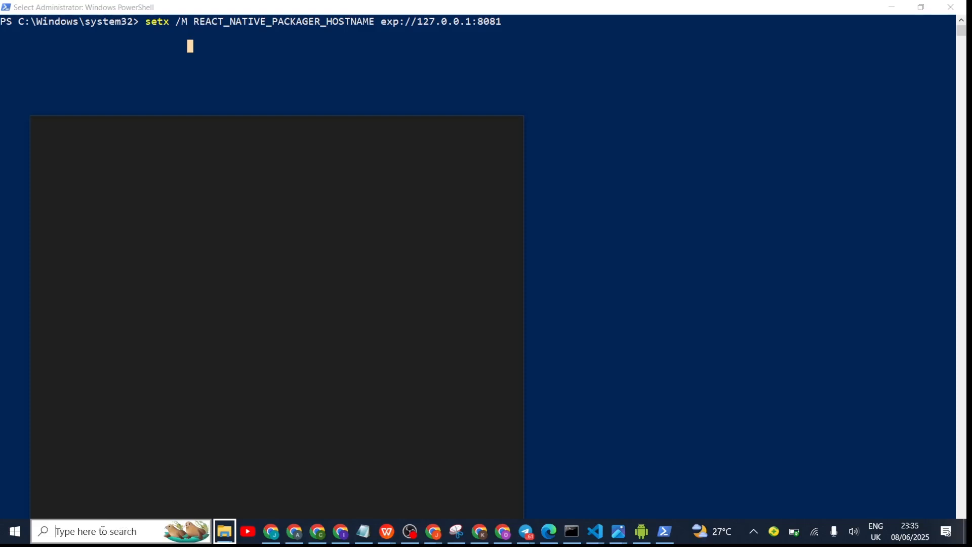
left_click(121, 530)
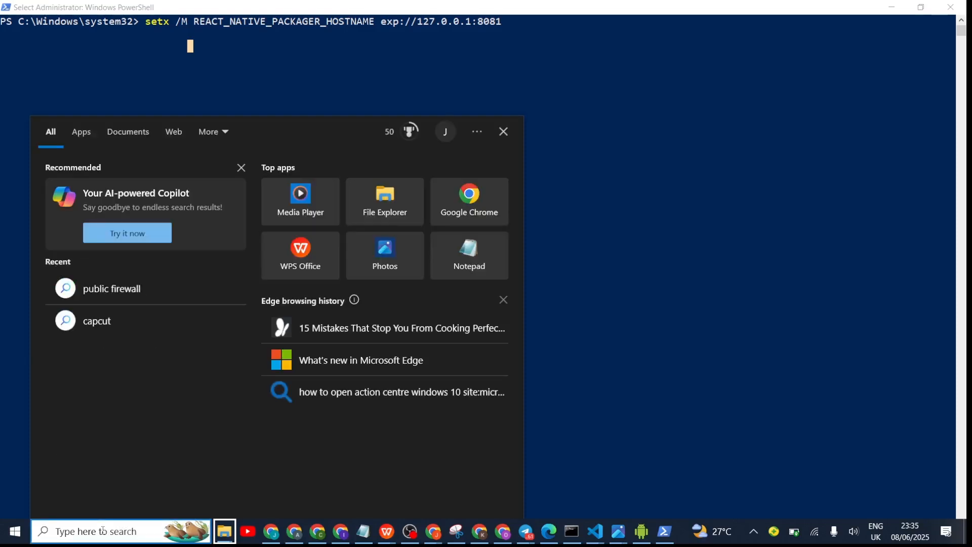
type("cmd")
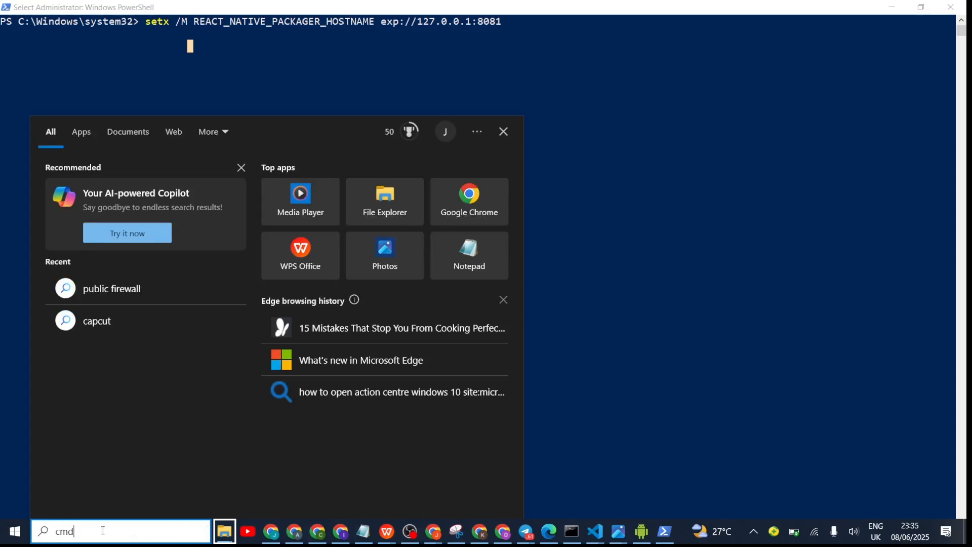
type("cmd")
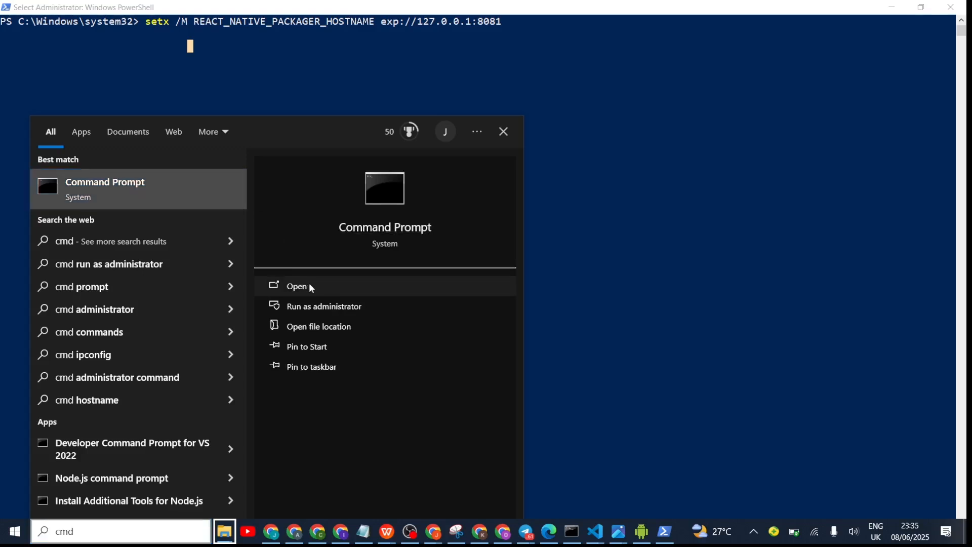
Run ipconfig in Command Prompt and copy the WiFi IPv4 address 192.168.139.136
left_click(297, 286)
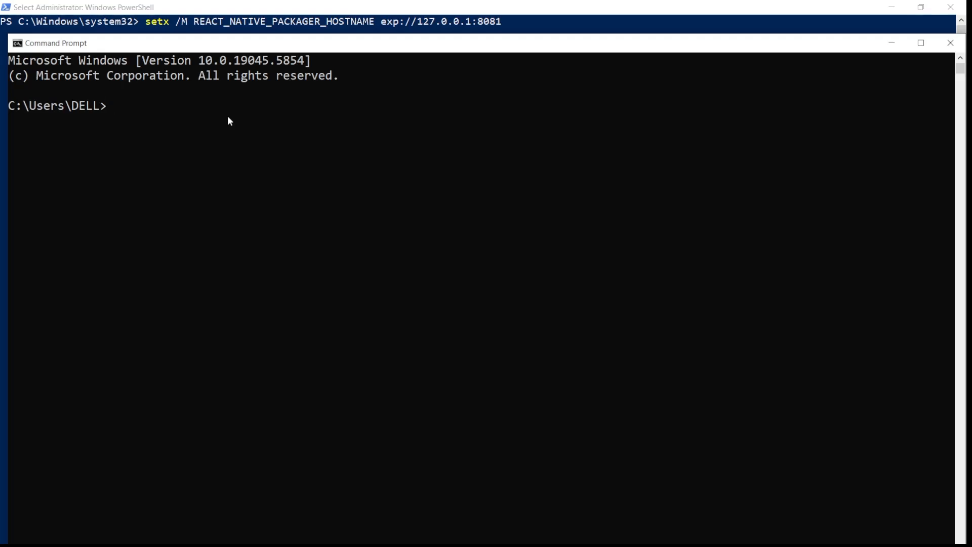
type("ipconf")
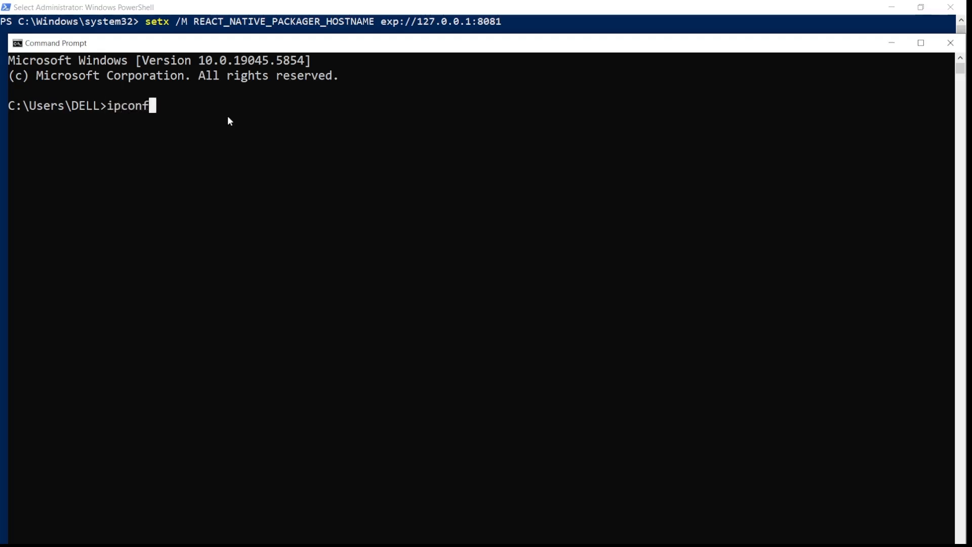
type("ig")
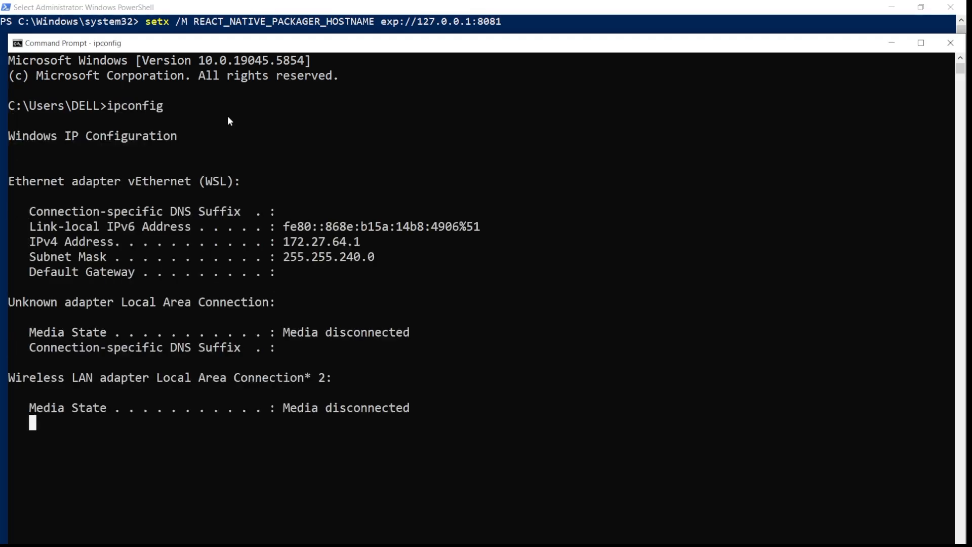
scroll("down", 3)
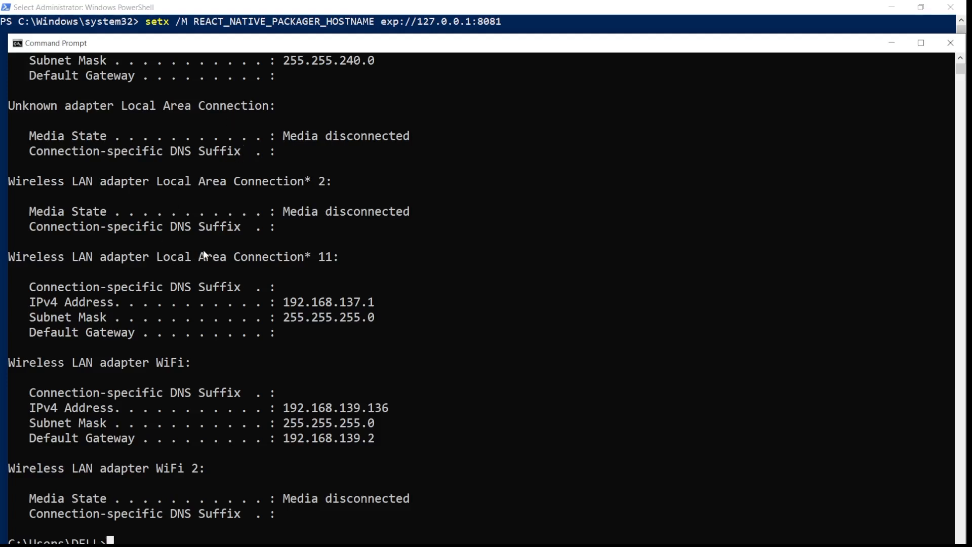
mouse_move(809, 355)
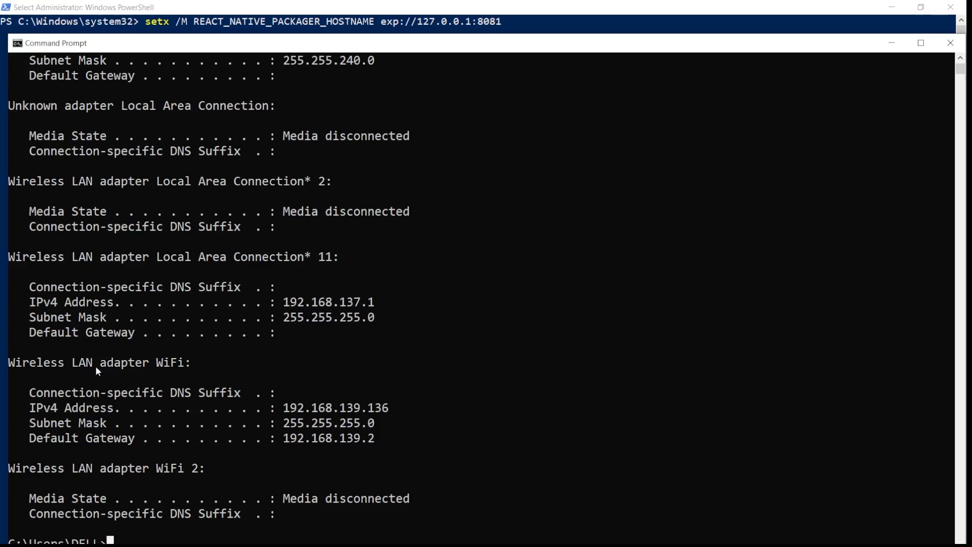
mouse_move(167, 367)
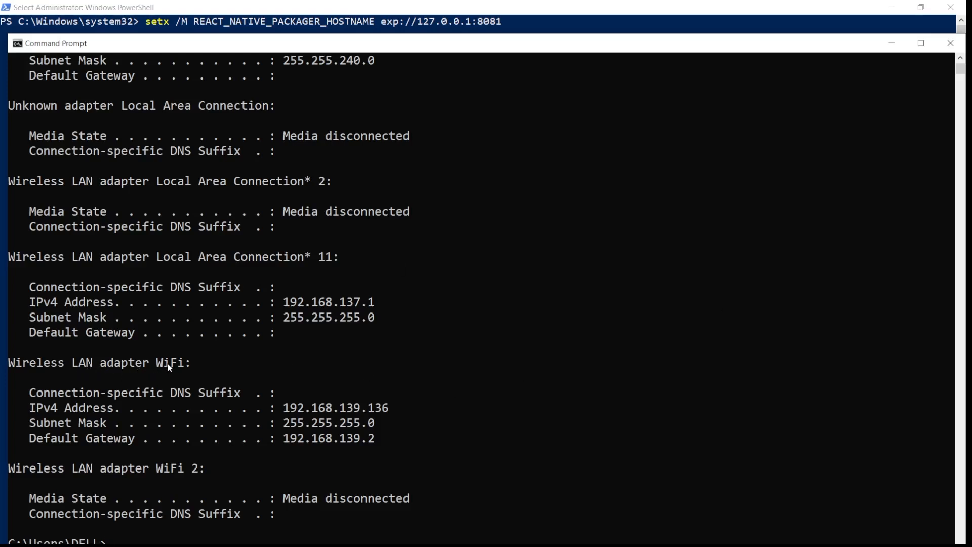
mouse_move(44, 413)
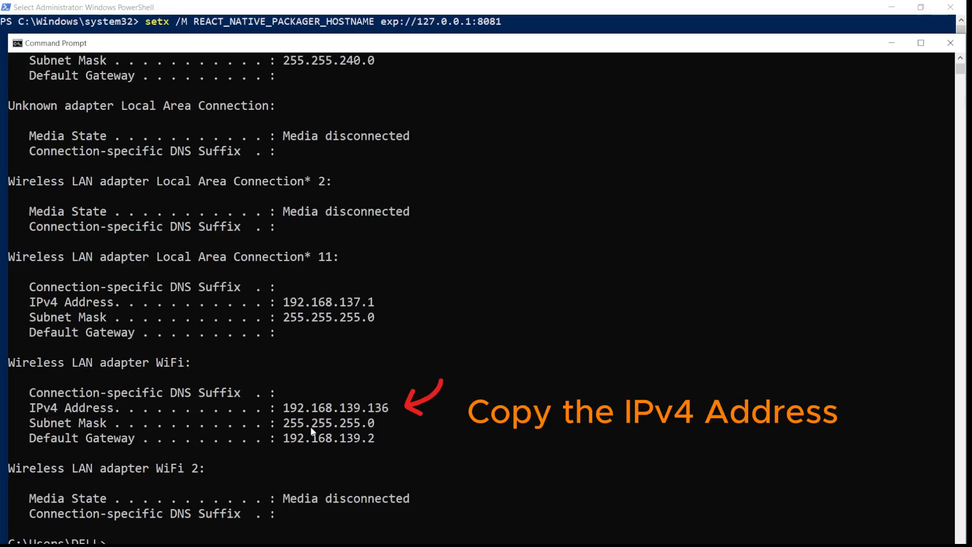
double_click(382, 407)
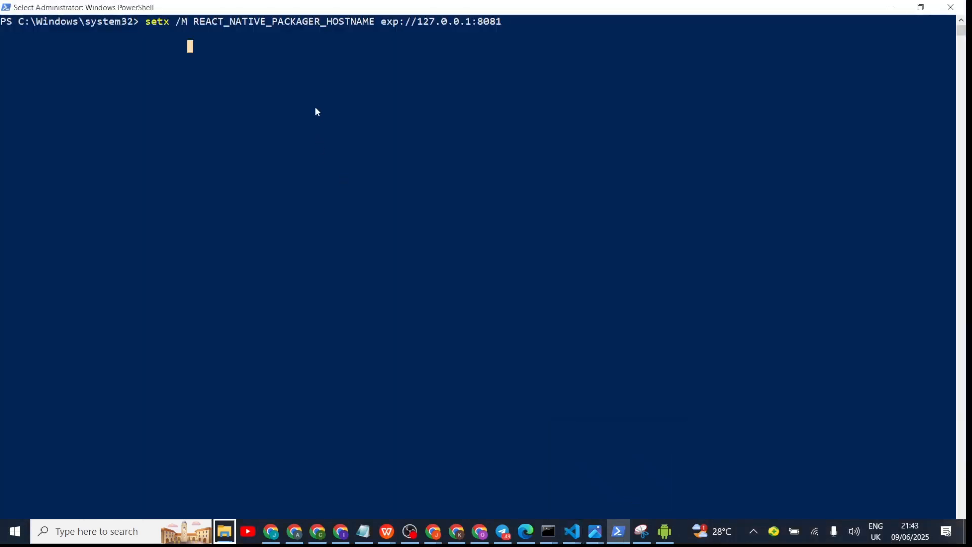
mouse_move(330, 106)
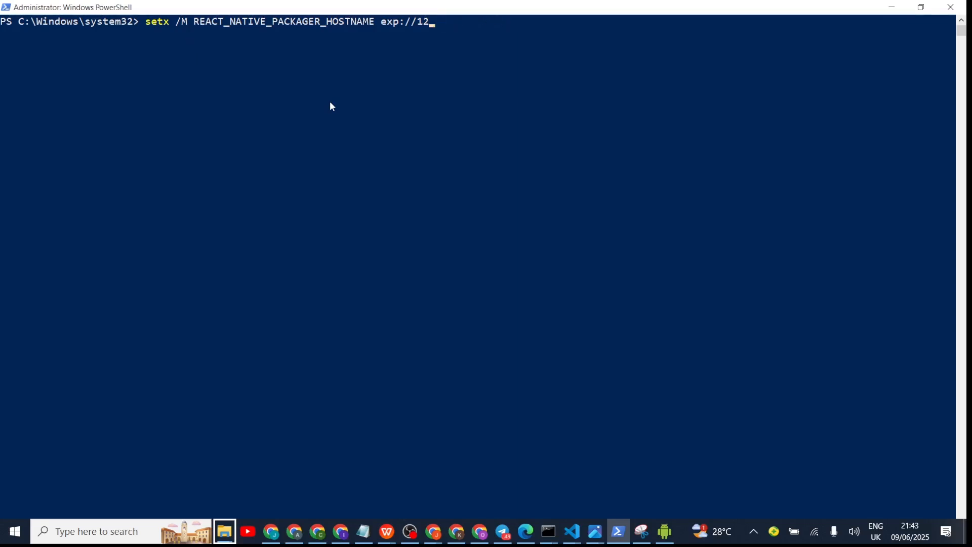
Replace the setx value with 192.168.139.136 to save REACT_NATIVE_PACKAGER_HOSTNAME system-wide
key("Backspace")
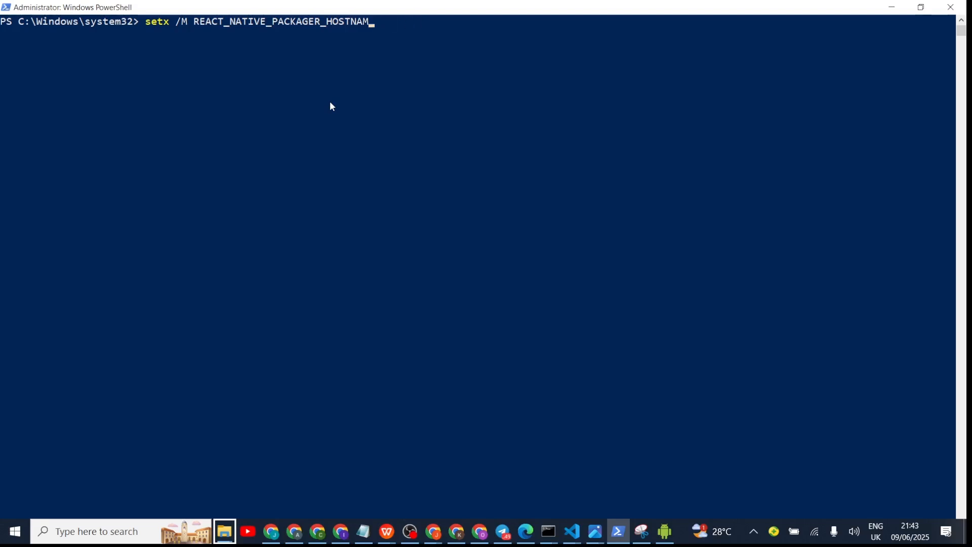
type("e")
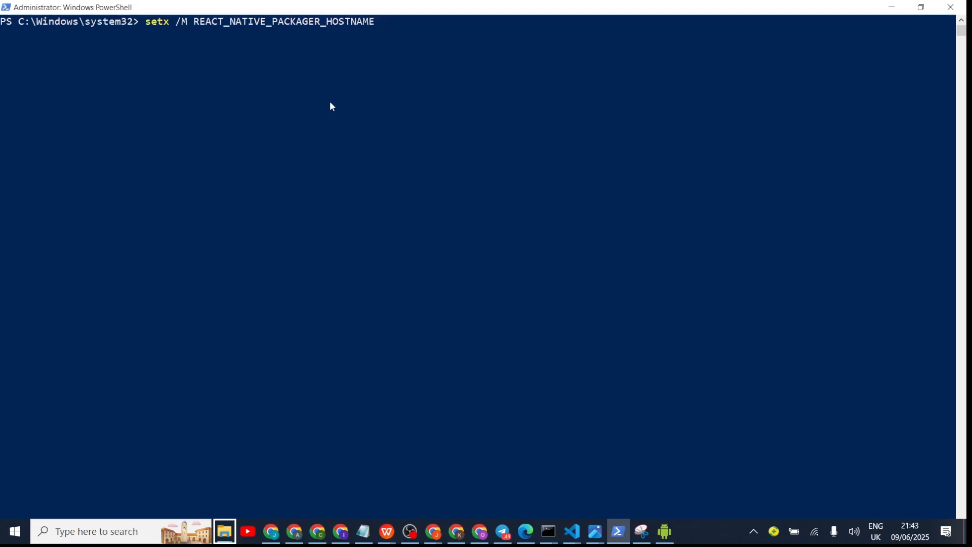
type("192.168.139.136")
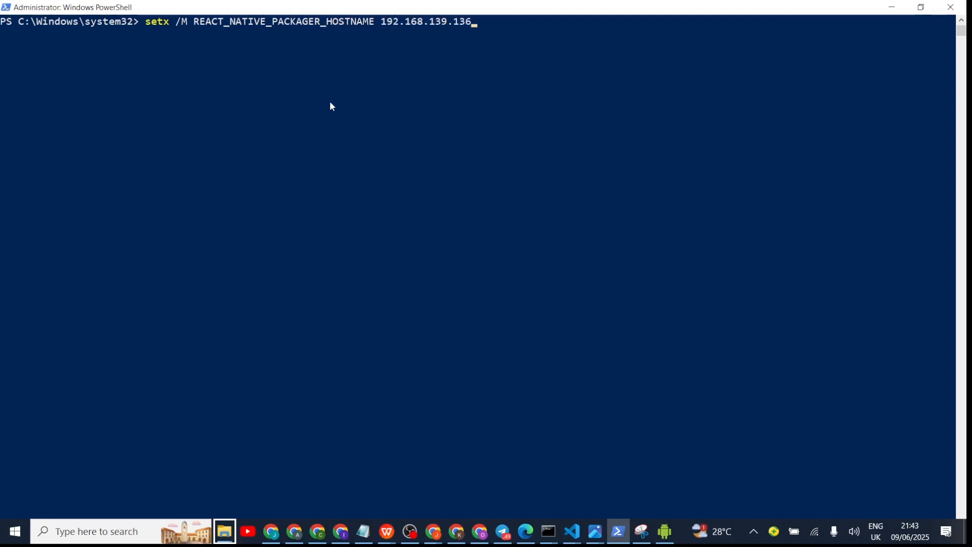
mouse_move(228, 42)
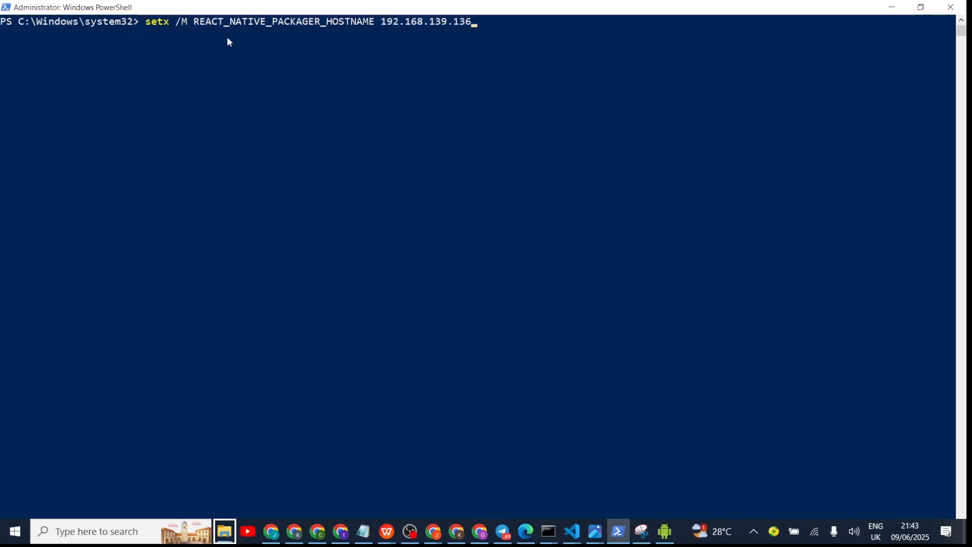
mouse_move(322, 45)
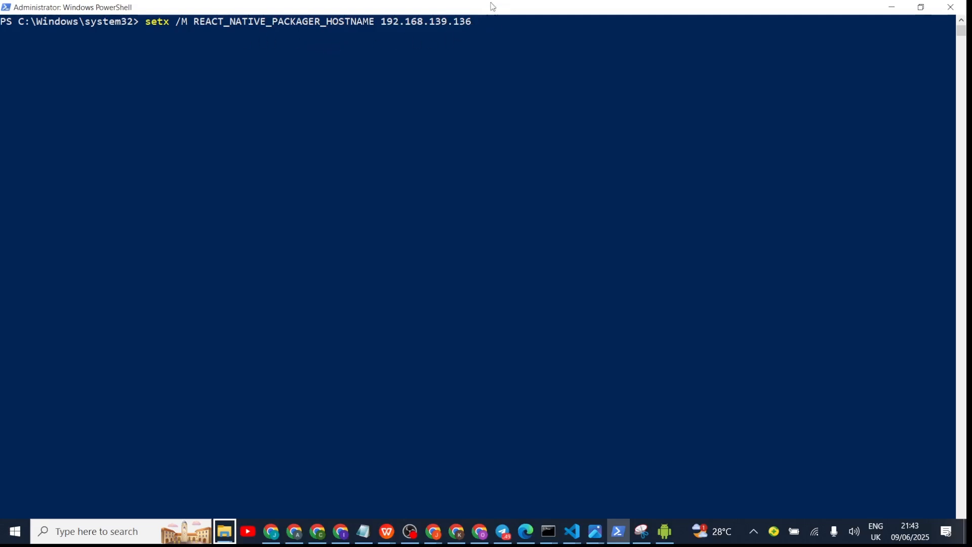
mouse_move(465, 167)
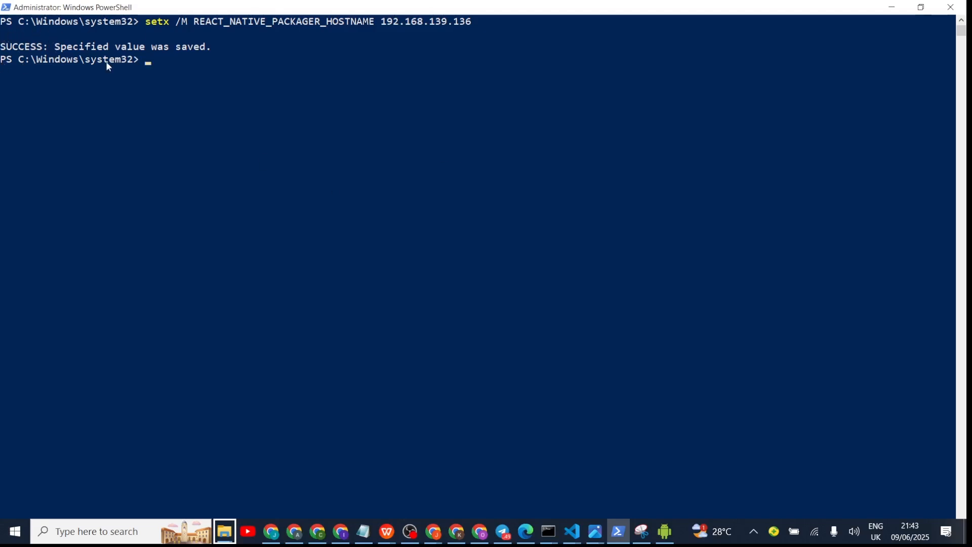
mouse_move(522, 156)
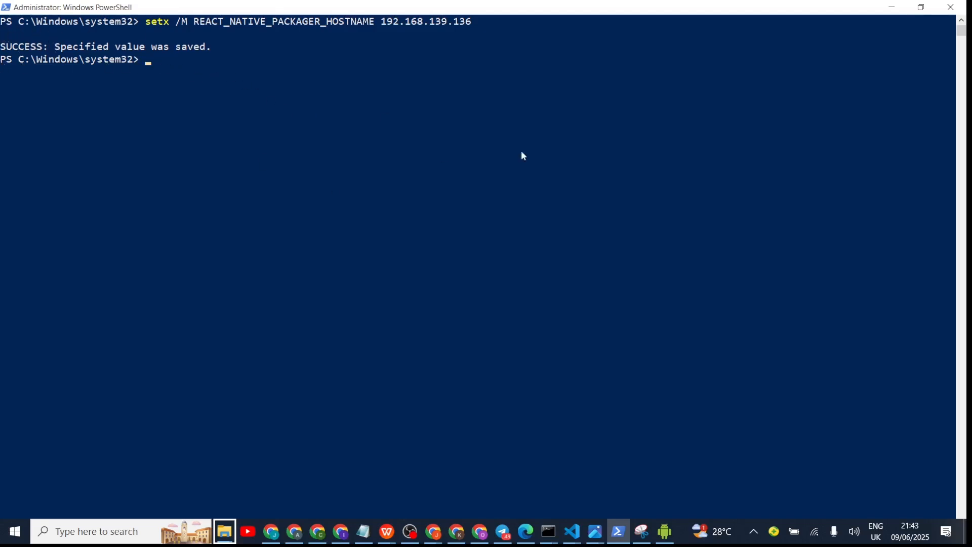
mouse_move(537, 161)
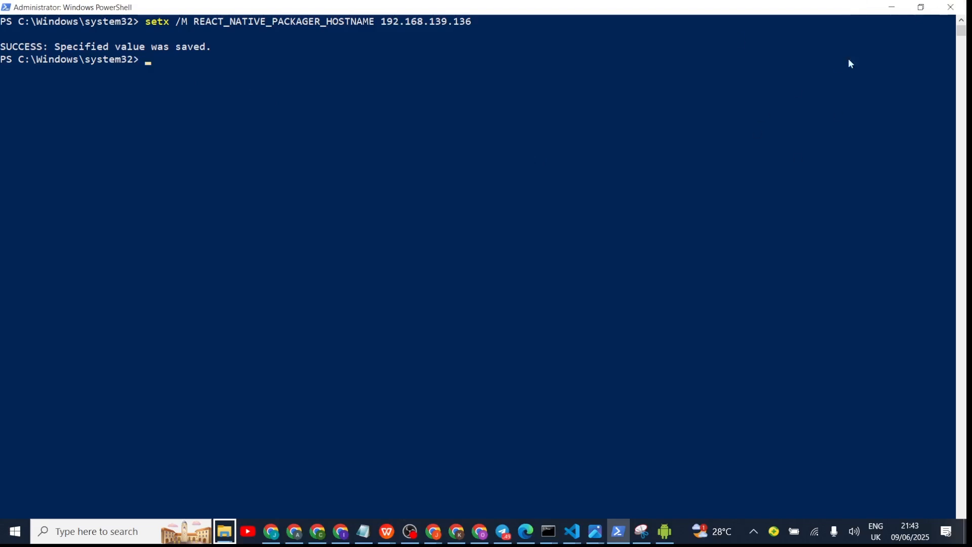
mouse_move(954, 7)
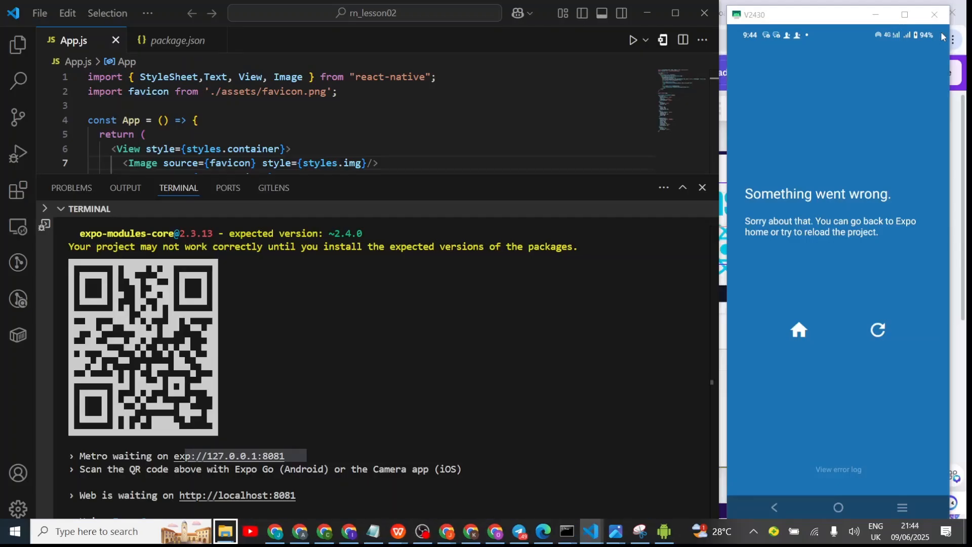
left_click(301, 390)
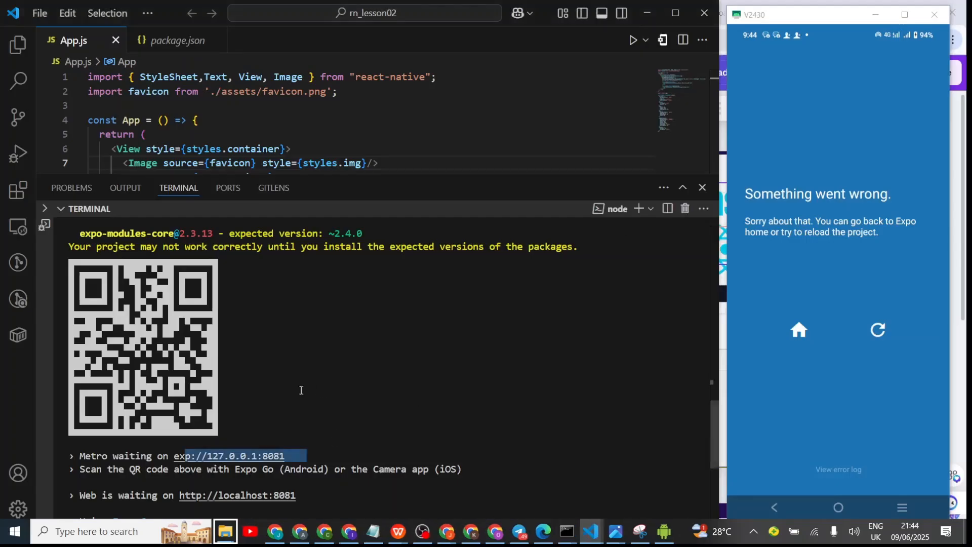
mouse_move(413, 363)
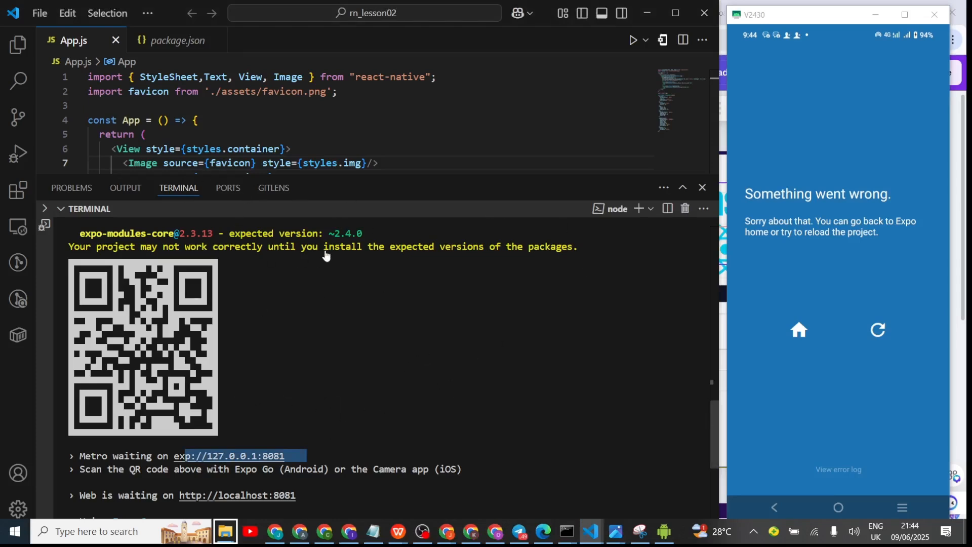
mouse_move(296, 298)
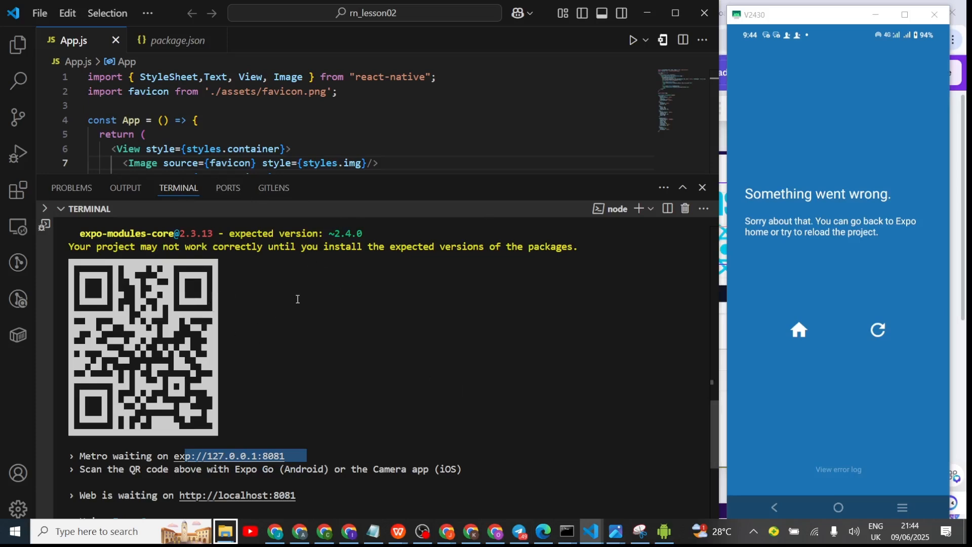
mouse_move(304, 300)
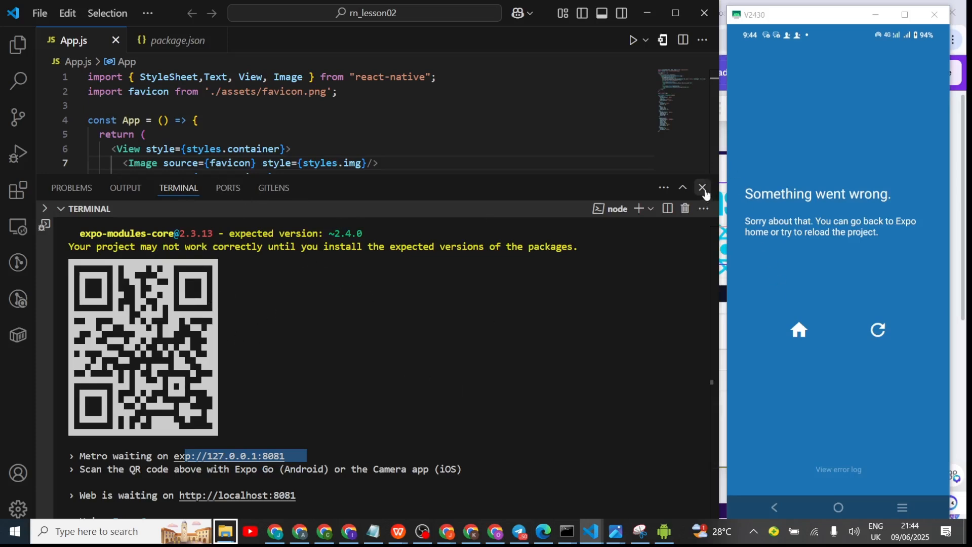
mouse_move(703, 187)
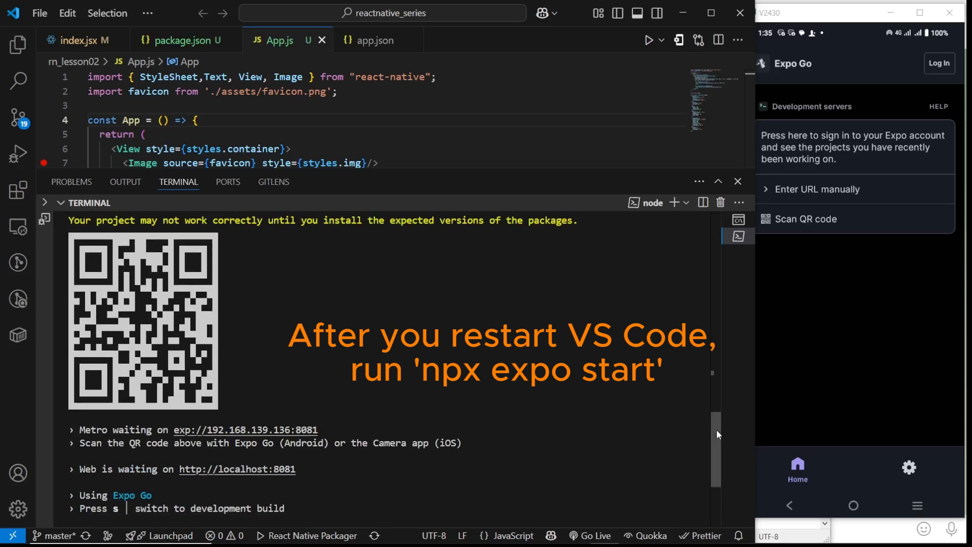
With Metro waiting on exp://192.168.139.136:8081, start the QR scanner in Expo Go on the phone
scroll("down", 3)
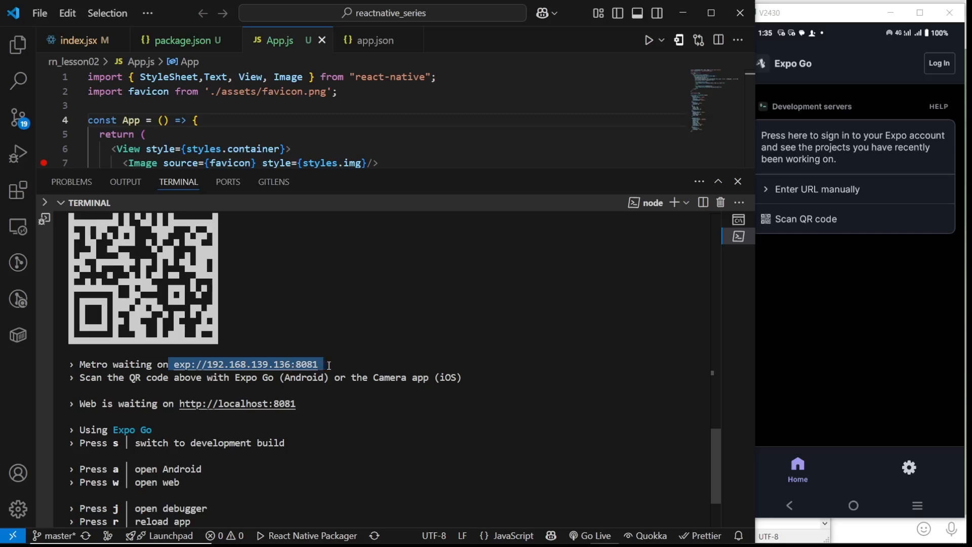
mouse_move(423, 393)
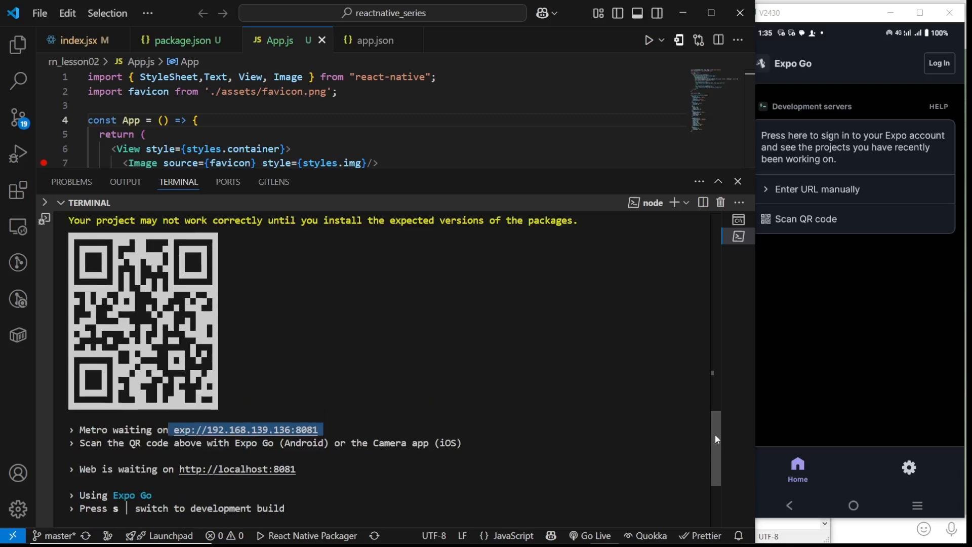
left_click(806, 219)
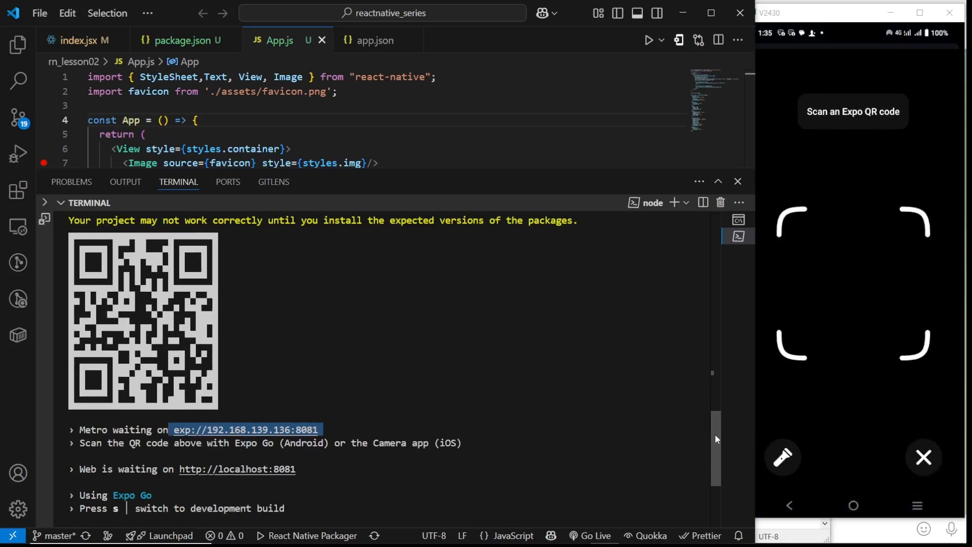